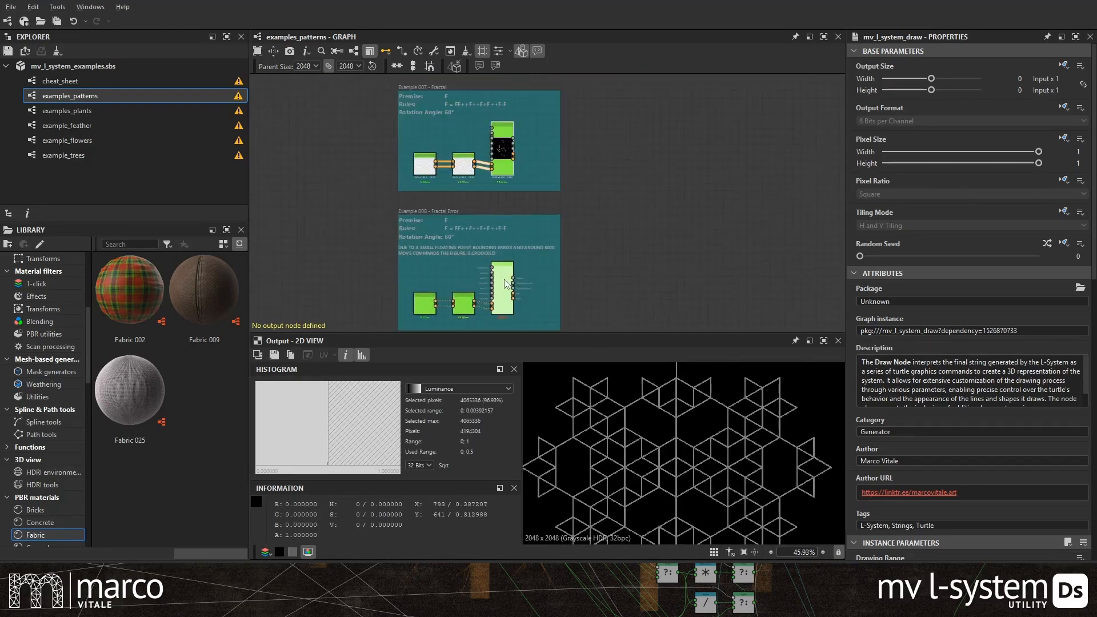
- Load the examples_plants graph from the Explorer to preview its branching tree
{"action": "left_click", "coordinate": [68, 111]}
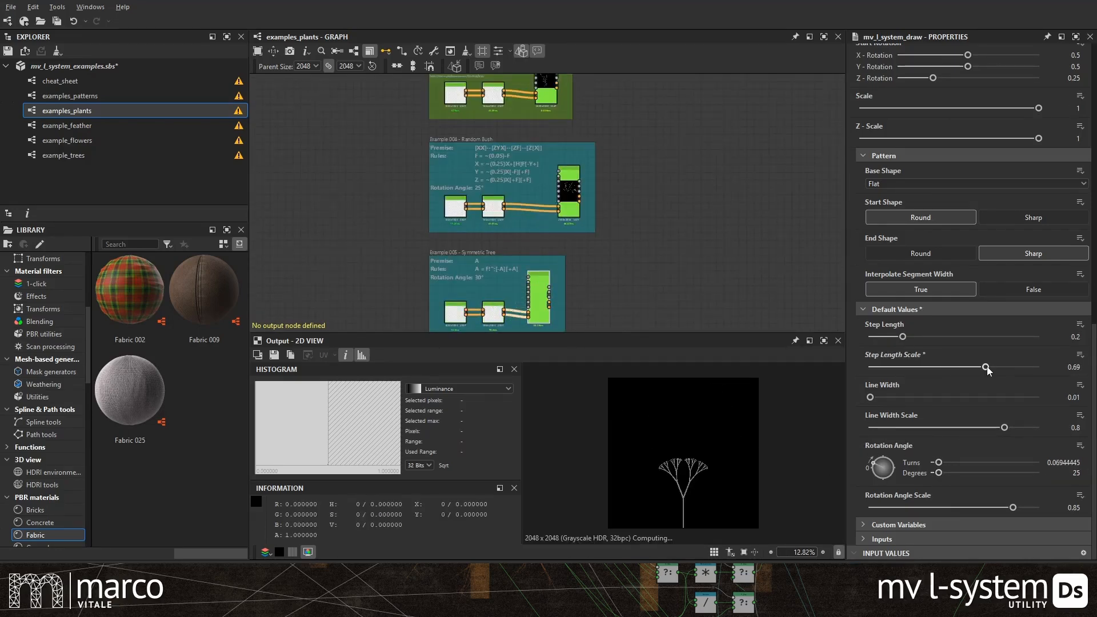
- Raise the tree's Step Length Scale to about 0.69
{"action": "left_click_drag", "start_coordinate": [987, 370], "coordinate": [1005, 367]}
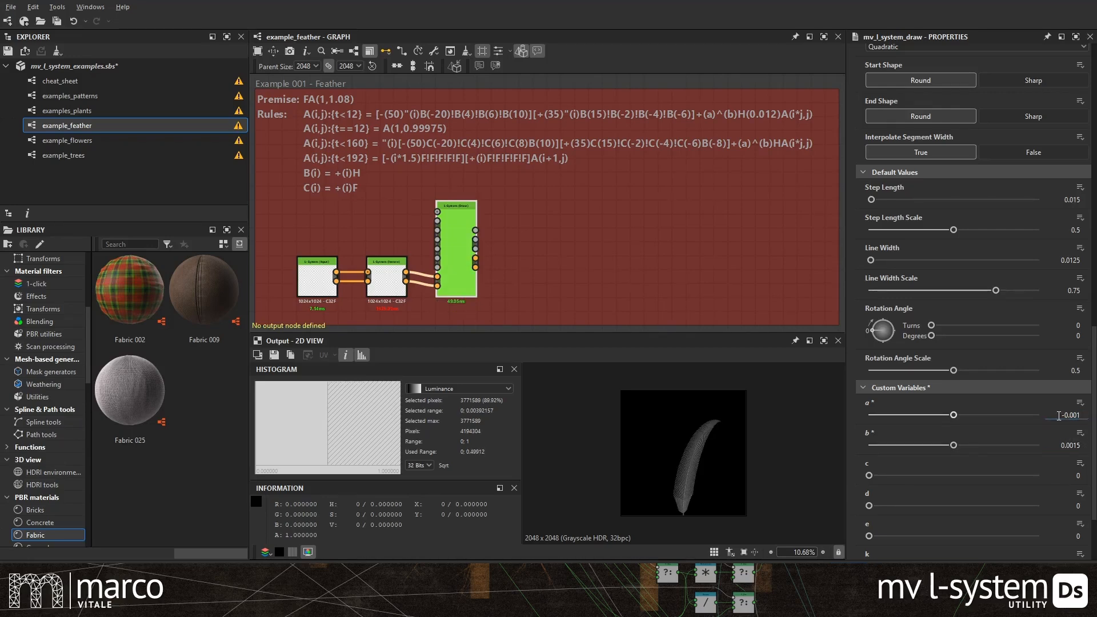
- Load the examples_flowers graph and adjust the Iterate node's iteration count
{"action": "left_click", "coordinate": [67, 139]}
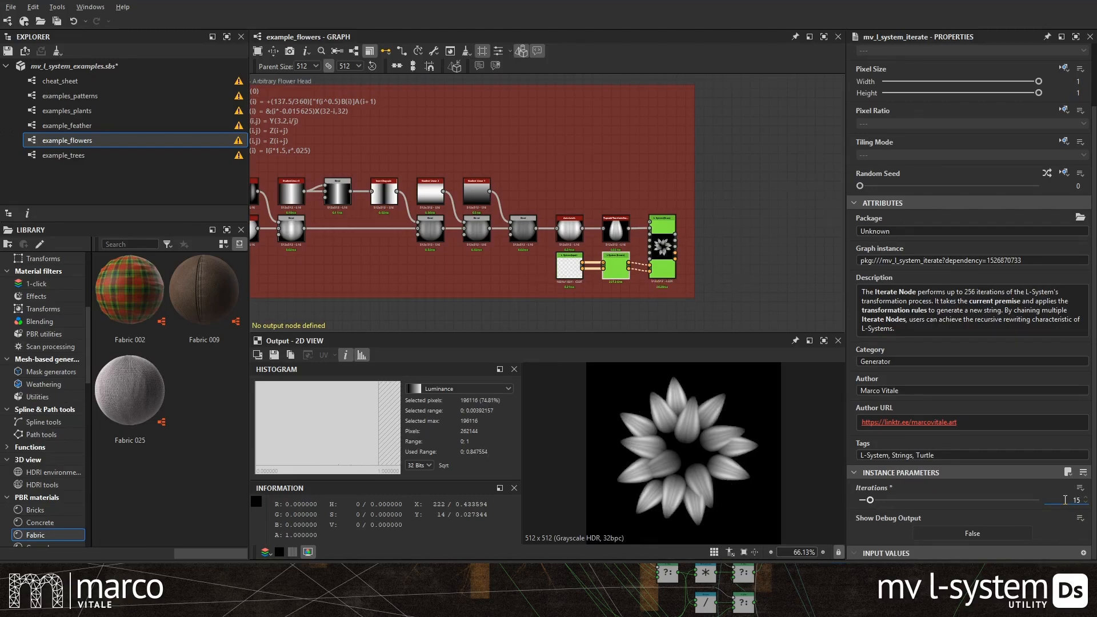
{"action": "left_click_drag", "start_coordinate": [870, 500], "coordinate": [885, 499]}
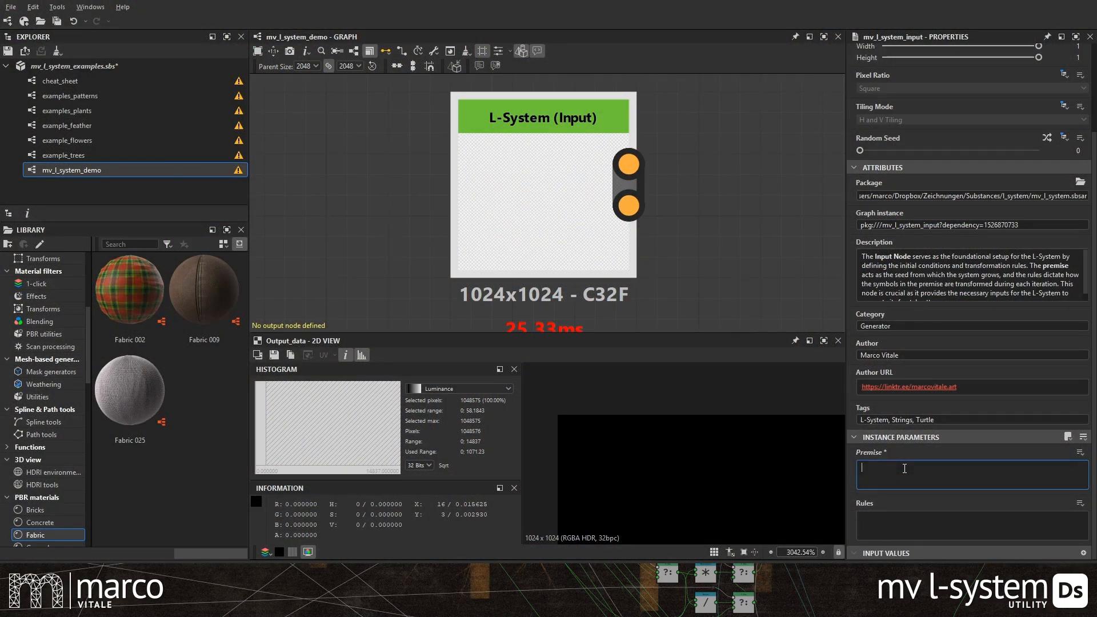
- Enter premise F and the rewriting rule F=F-F+F+F-F on the L-System Input node
{"action": "type", "text": "F"}
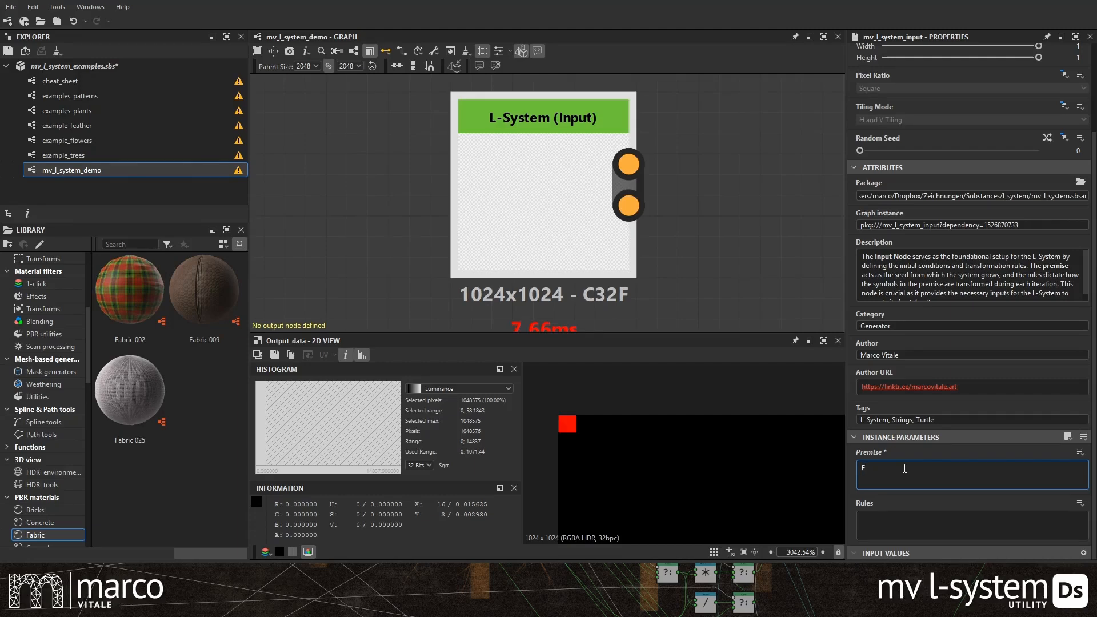
{"action": "left_click", "coordinate": [971, 526]}
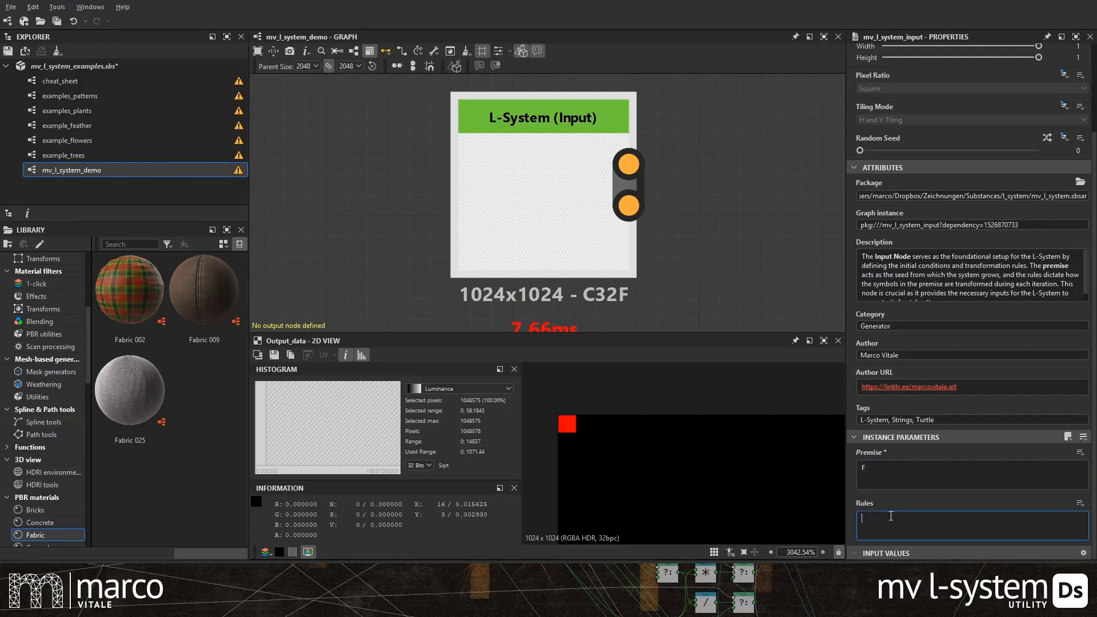
{"action": "type", "text": "F=F"}
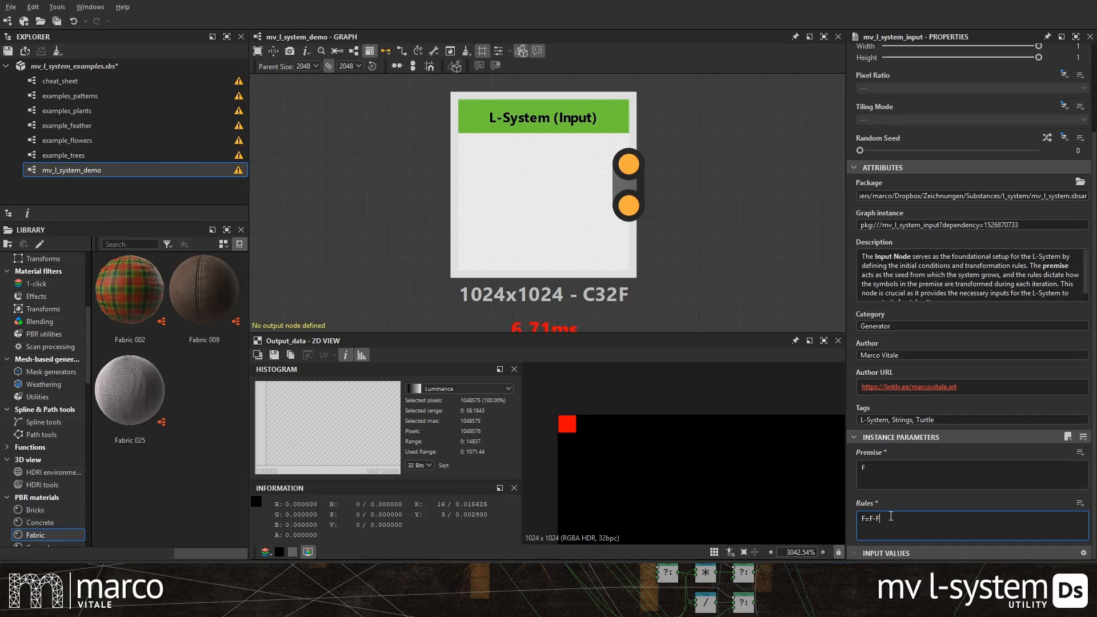
{"action": "type", "text": "-"}
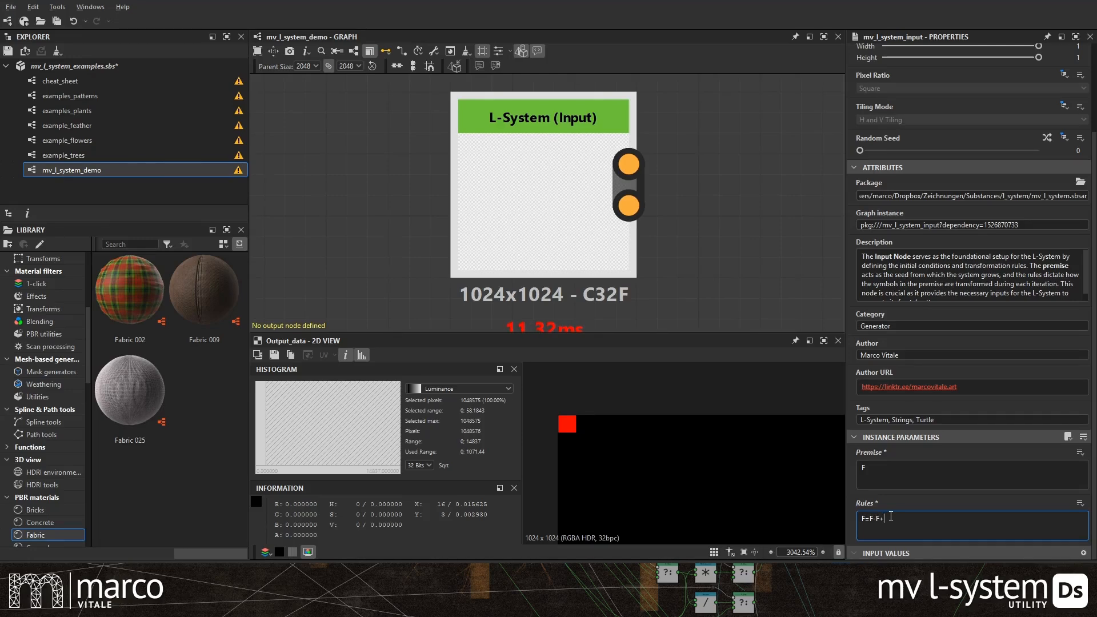
{"action": "type", "text": "F+F"}
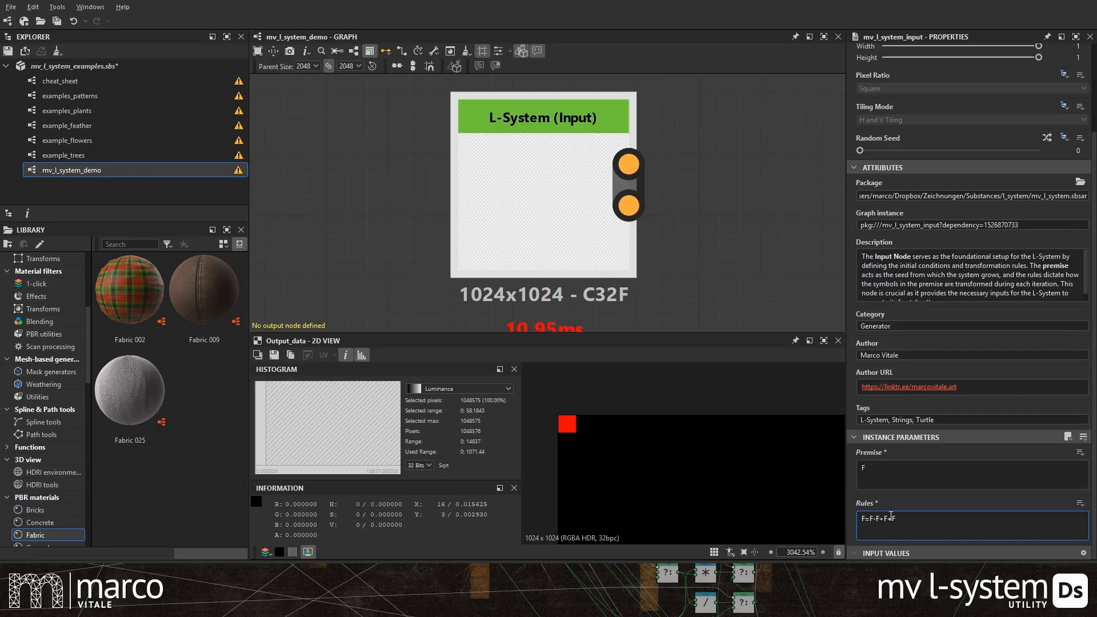
{"action": "type", "text": "-F"}
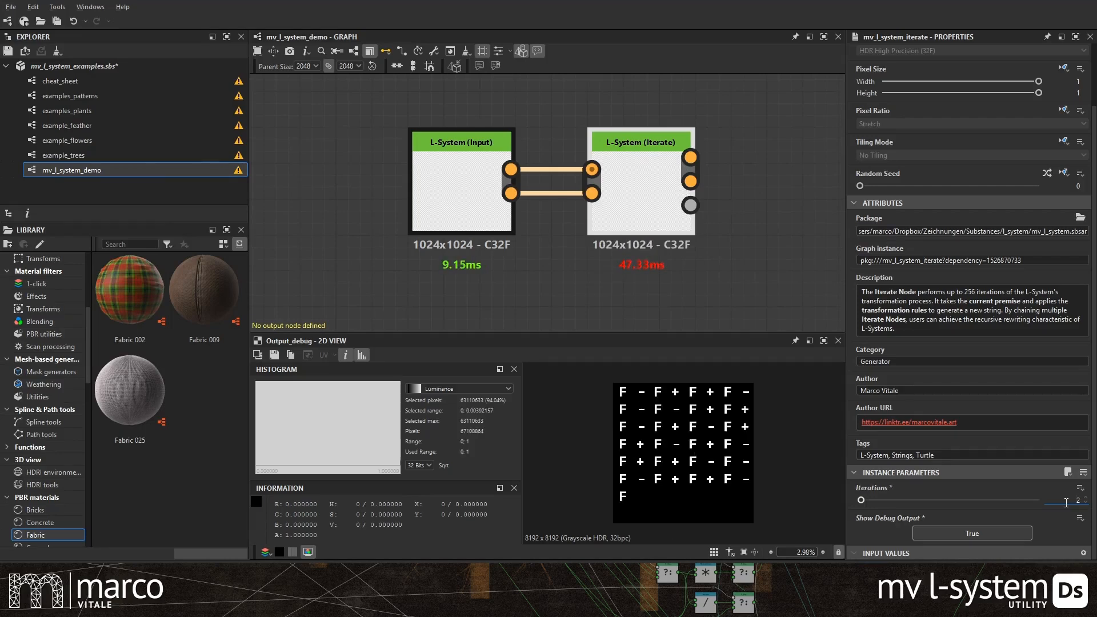
- Raise the Iterate node's Iterations to 3 to expand the rewritten string
{"action": "left_click", "coordinate": [1086, 499]}
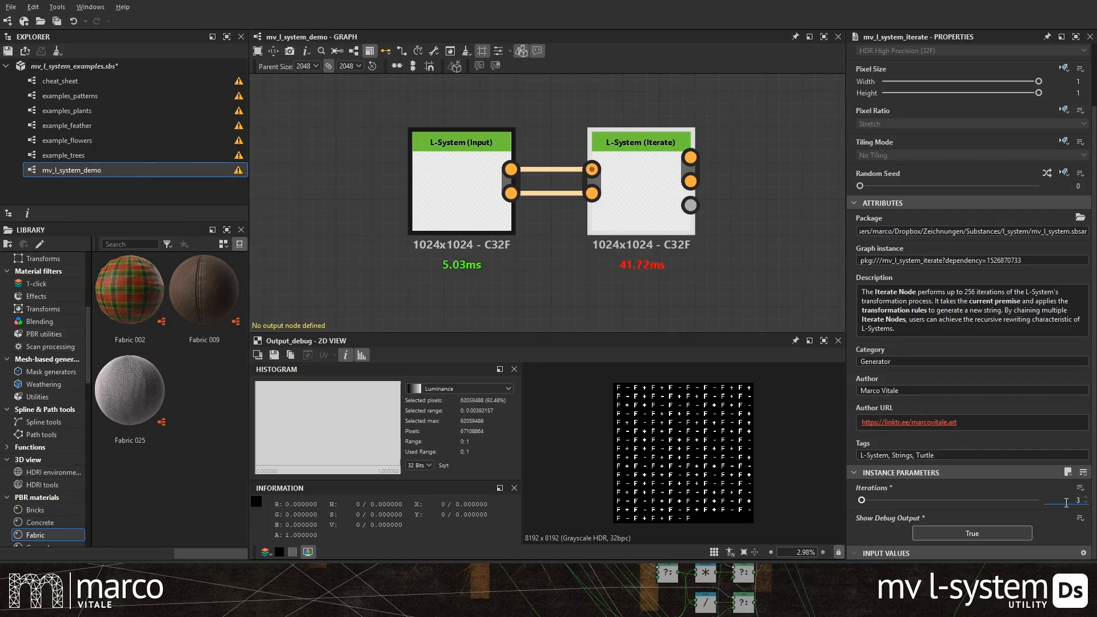
{"action": "left_click", "coordinate": [1076, 500]}
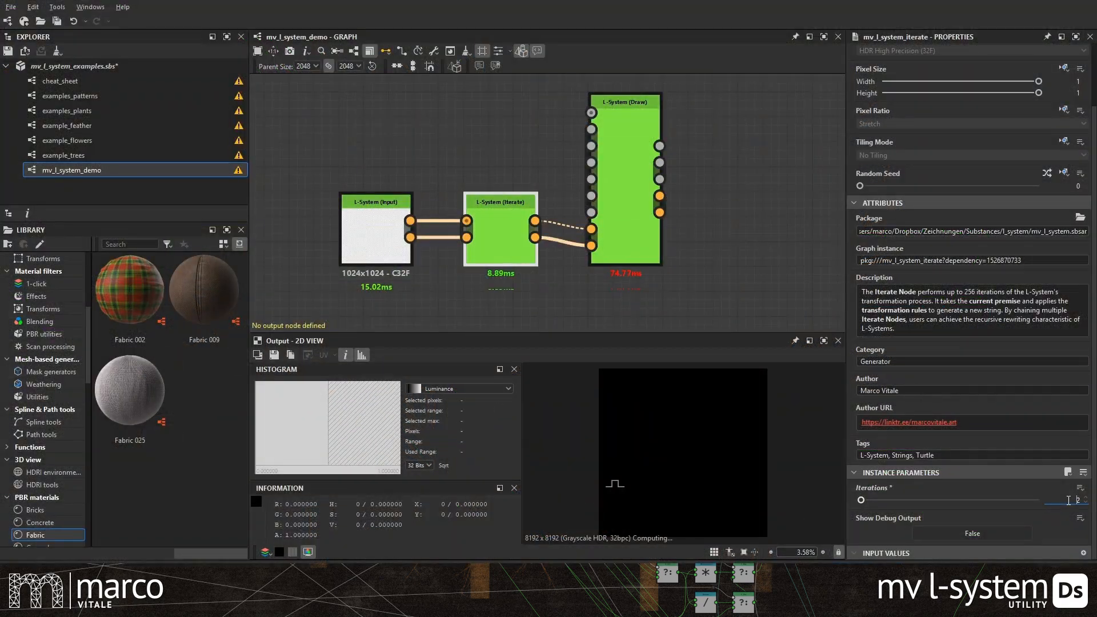
- Lower the Draw node's Scale to about 0.01–0.02 so the triangular fractal pattern fits the 2D view
{"action": "type", "text": "3"}
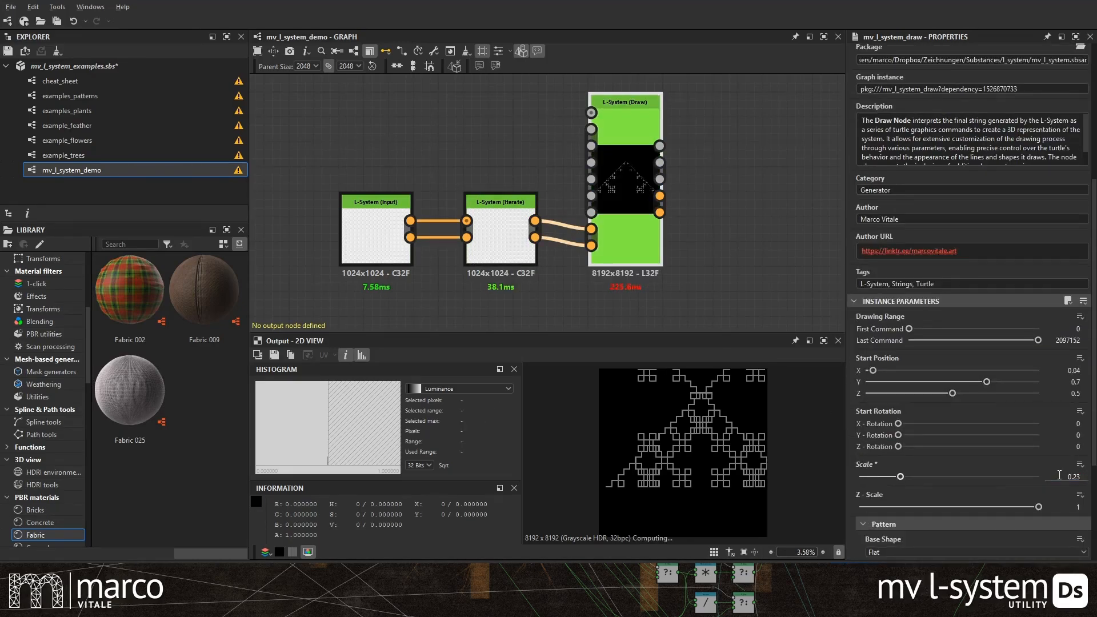
{"action": "left_click", "coordinate": [498, 202]}
{"action": "type", "text": "0.03"}
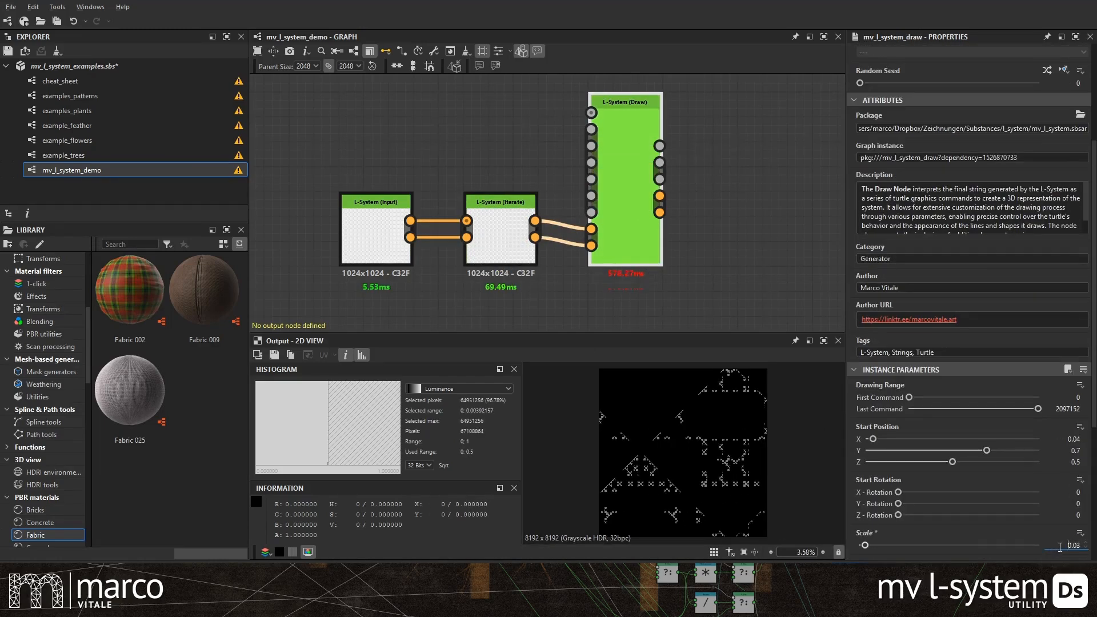
{"action": "type", "text": "0.01"}
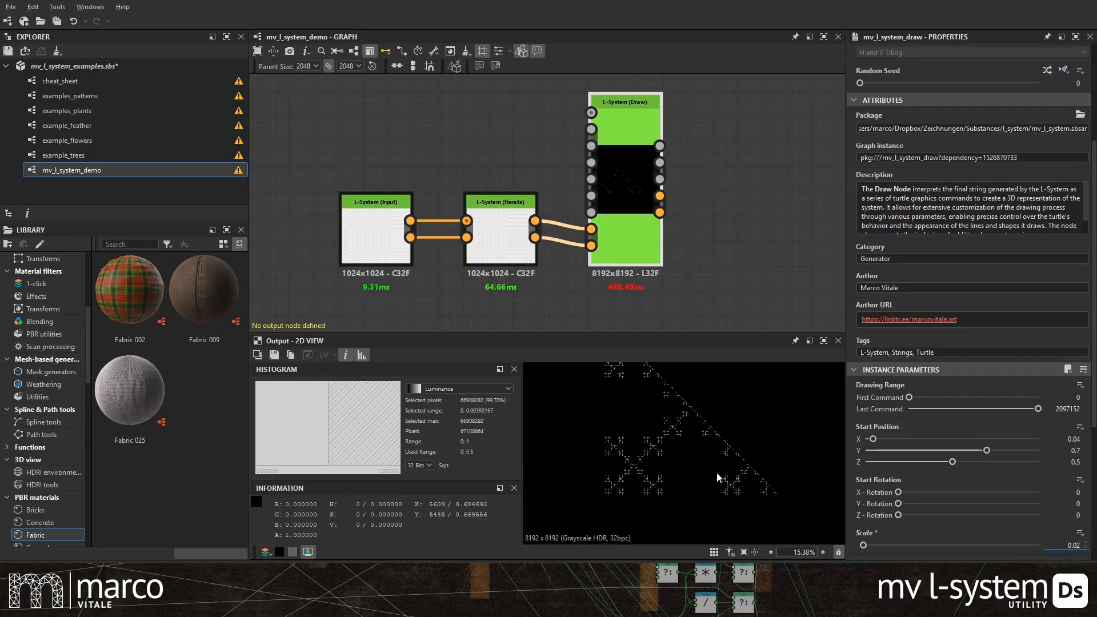
{"action": "scroll", "scroll_direction": "down", "scroll_amount": 3}
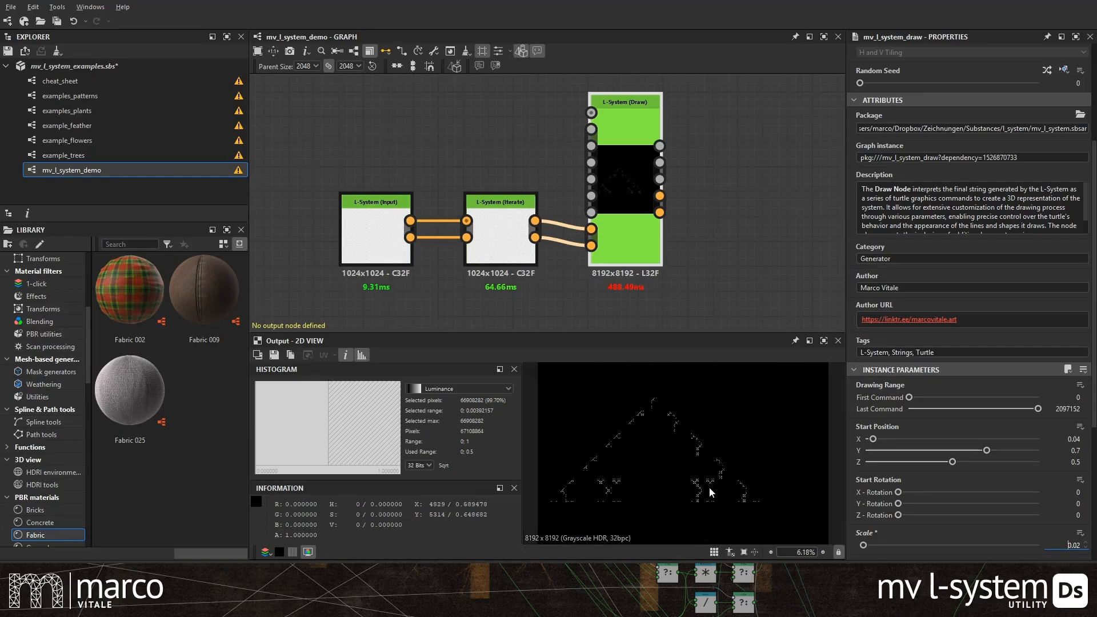